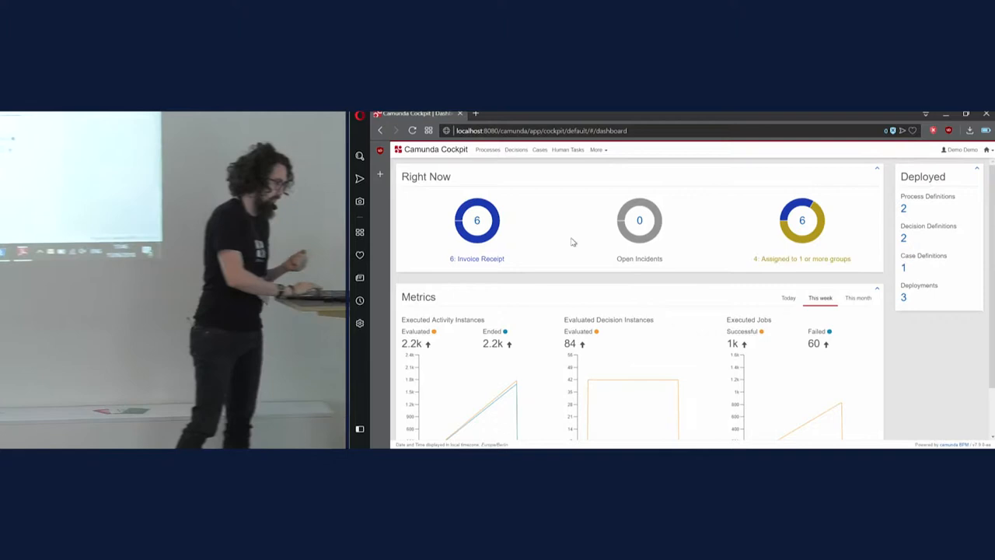
Step: Switch from the Cockpit dashboard to the Eclipse project with its BUILD SUCCESS console
{"action": "left_click", "coordinate": [488, 149]}
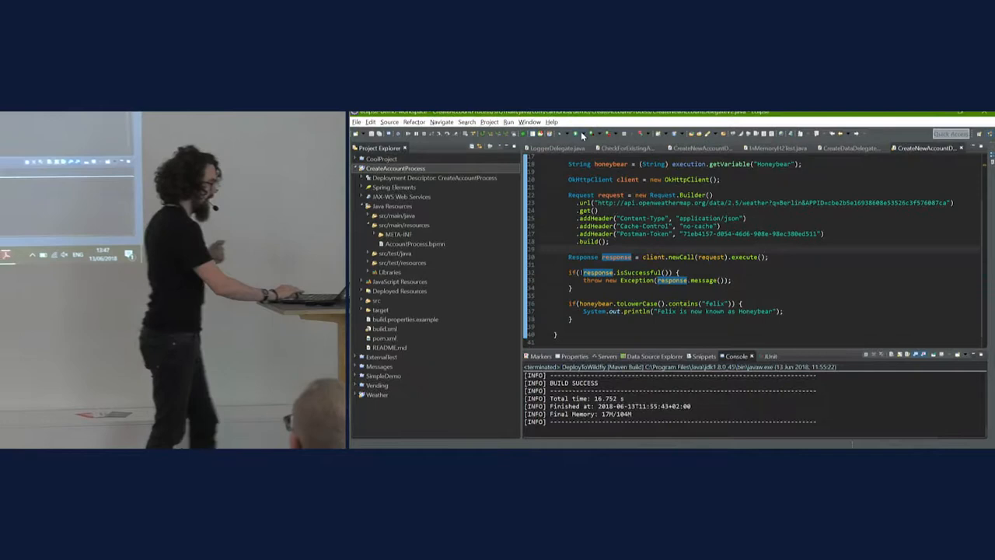
Step: Return to the Cockpit dashboard showing 8 running instances and 2 open incidents
{"action": "left_click", "coordinate": [582, 134]}
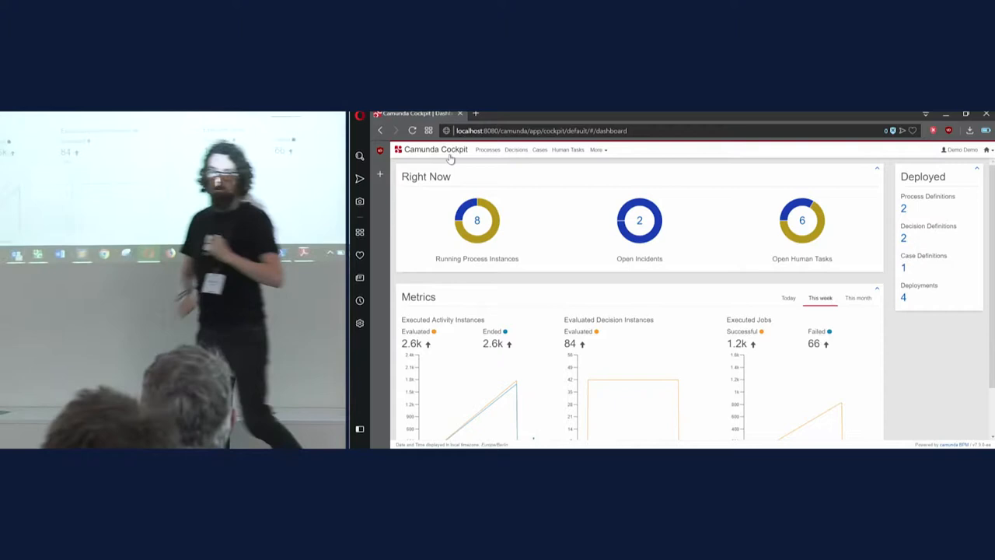
Step: Show the Create Account definition's BPMN diagram and instance list with incident markers
{"action": "left_click", "coordinate": [488, 149]}
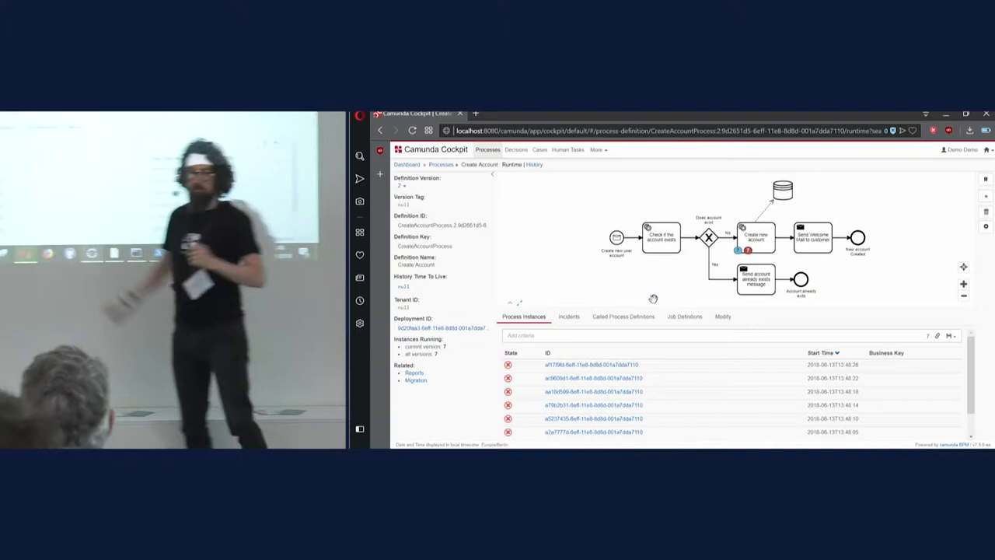
{"action": "mouse_move", "coordinate": [593, 377]}
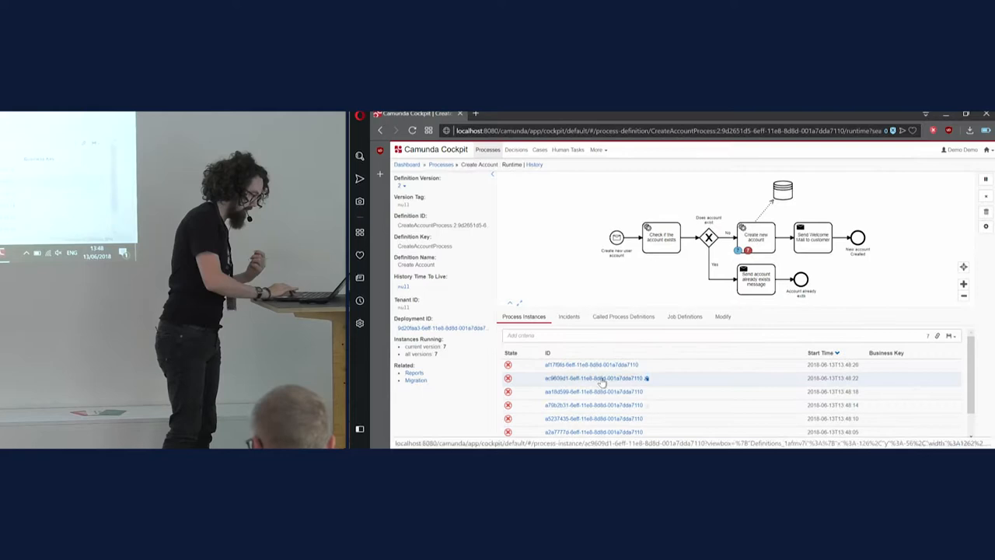
Step: Refresh the Create Account instance list so the newest incident-marked instances appear first
{"action": "left_click", "coordinate": [588, 378]}
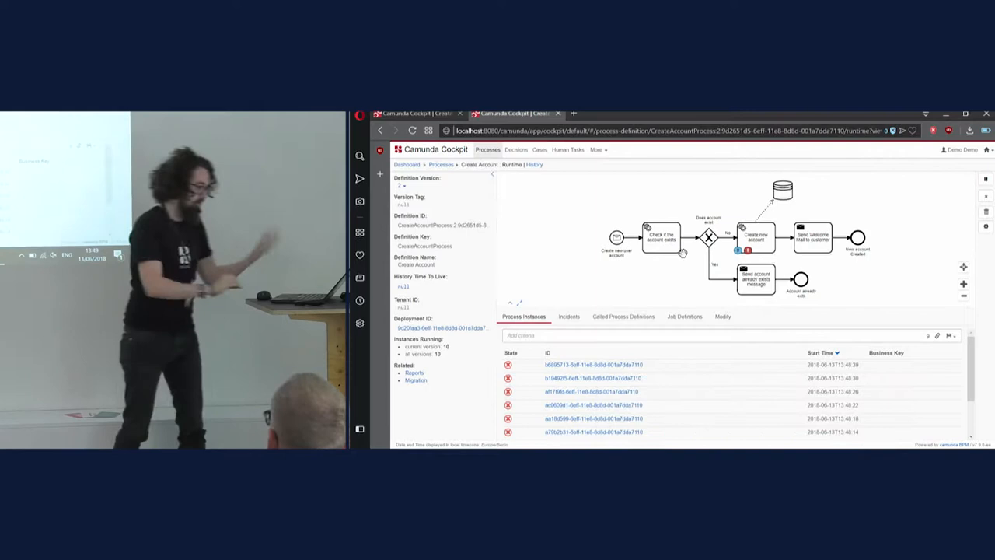
Step: Start suspending the Create new account job definition from the Job Definitions list
{"action": "left_click", "coordinate": [510, 164]}
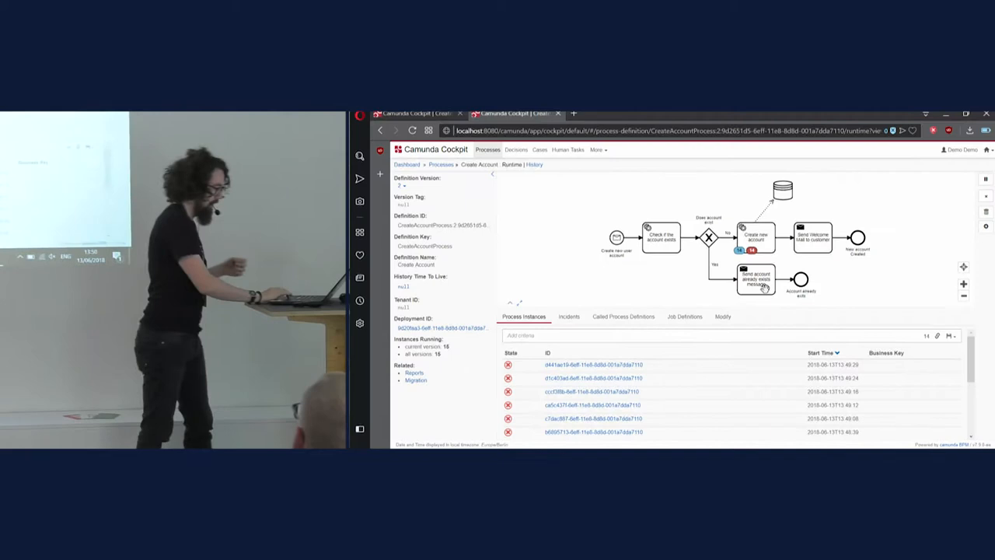
{"action": "left_click", "coordinate": [414, 130]}
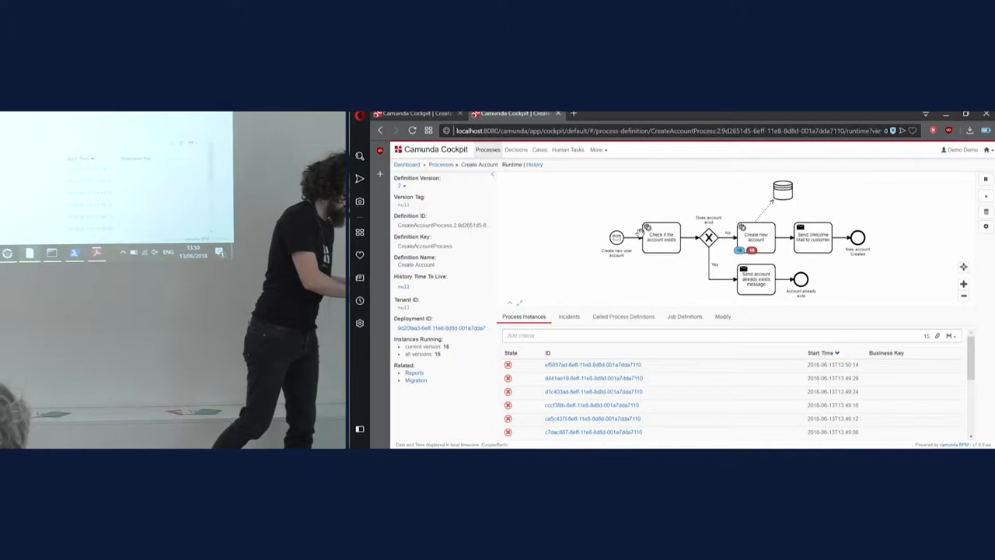
{"action": "left_click", "coordinate": [899, 348]}
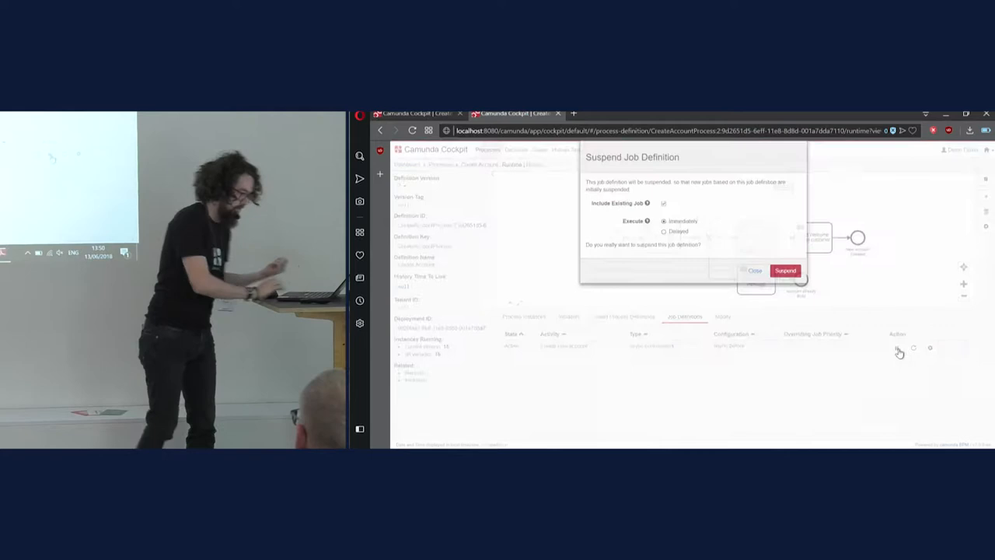
Step: Confirm the suspension so Create new account shows Suspended with 27 instances running
{"action": "left_click", "coordinate": [785, 270]}
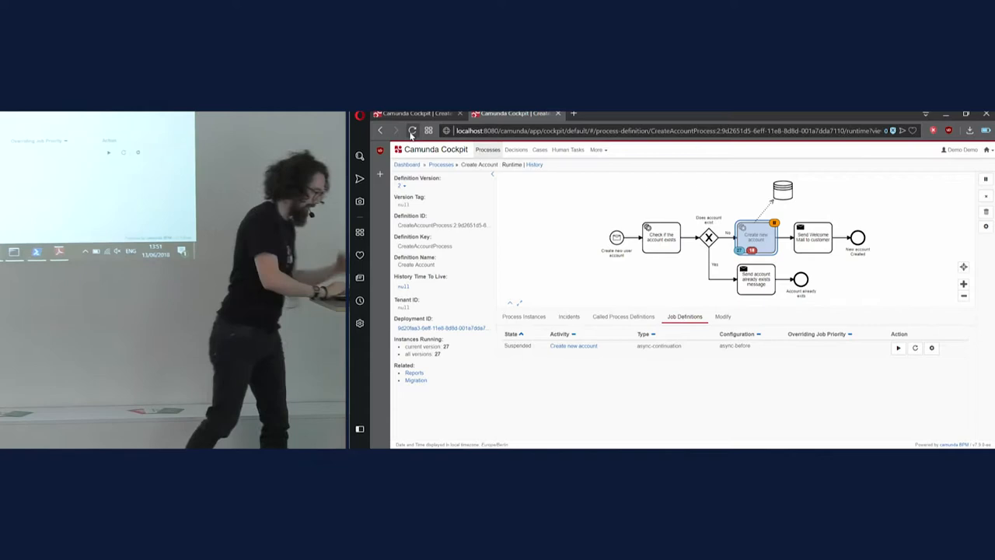
Step: Redeploy AccountProcess.bpmn from the CreateAccountProcess deployment, creating a new Create Account version
{"action": "left_click", "coordinate": [597, 149]}
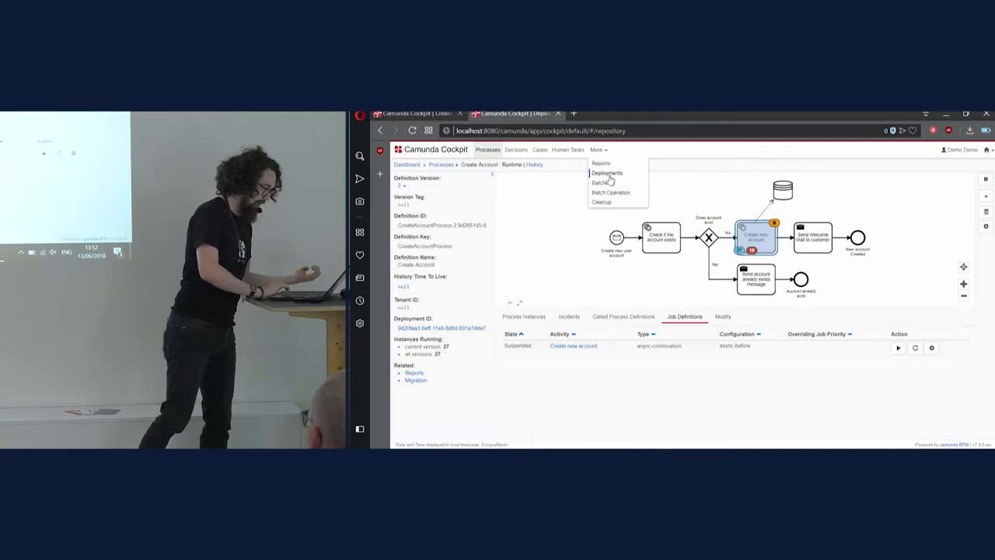
{"action": "left_click", "coordinate": [606, 172]}
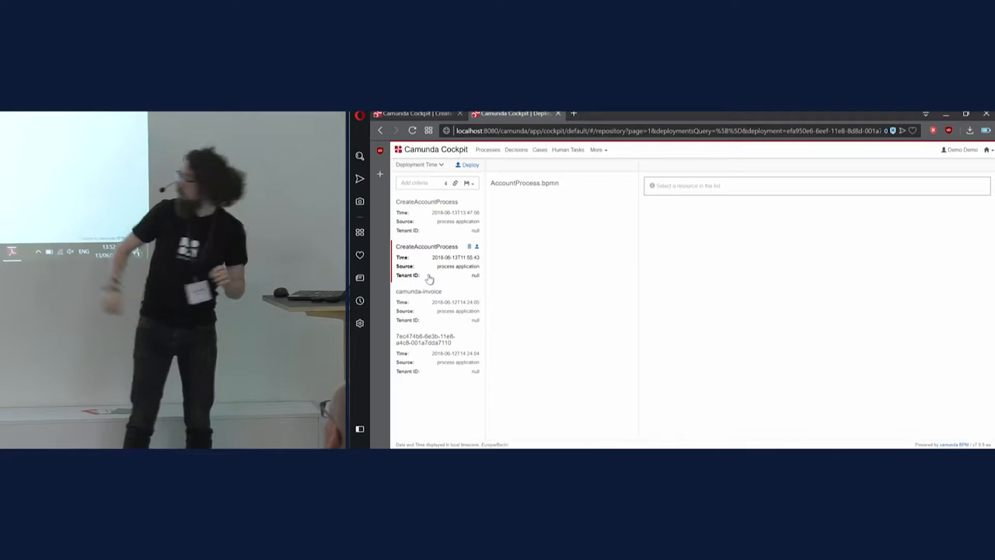
{"action": "left_click", "coordinate": [526, 183]}
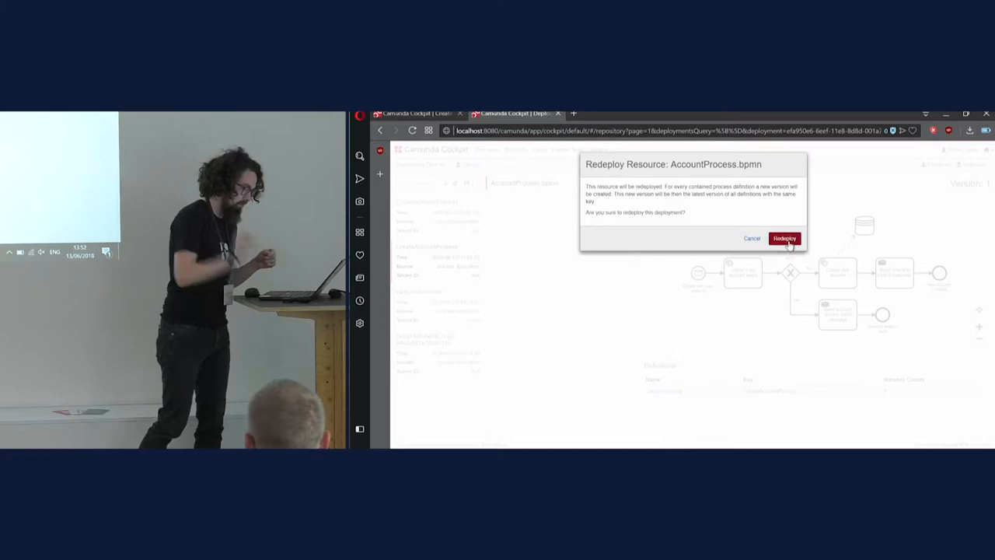
{"action": "left_click", "coordinate": [784, 237]}
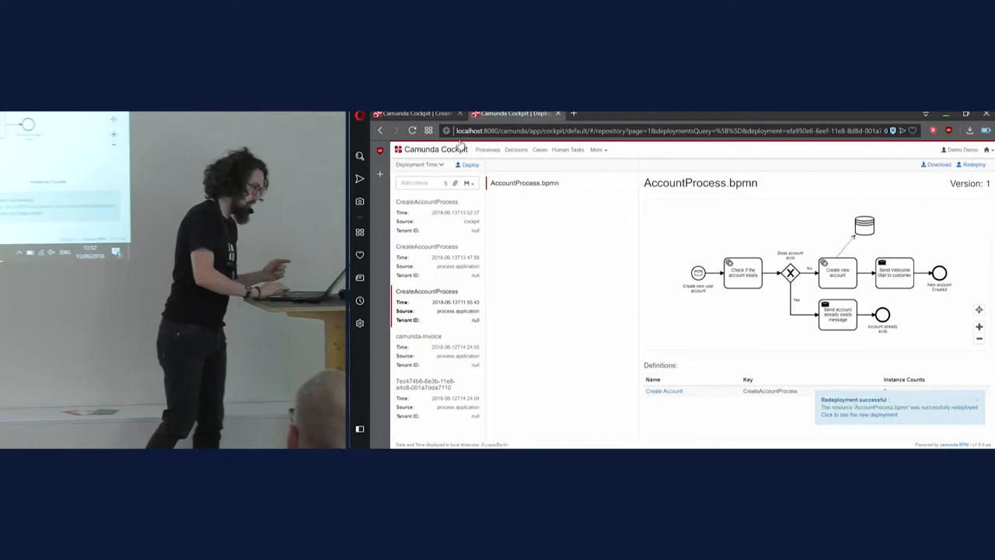
{"action": "left_click", "coordinate": [488, 149]}
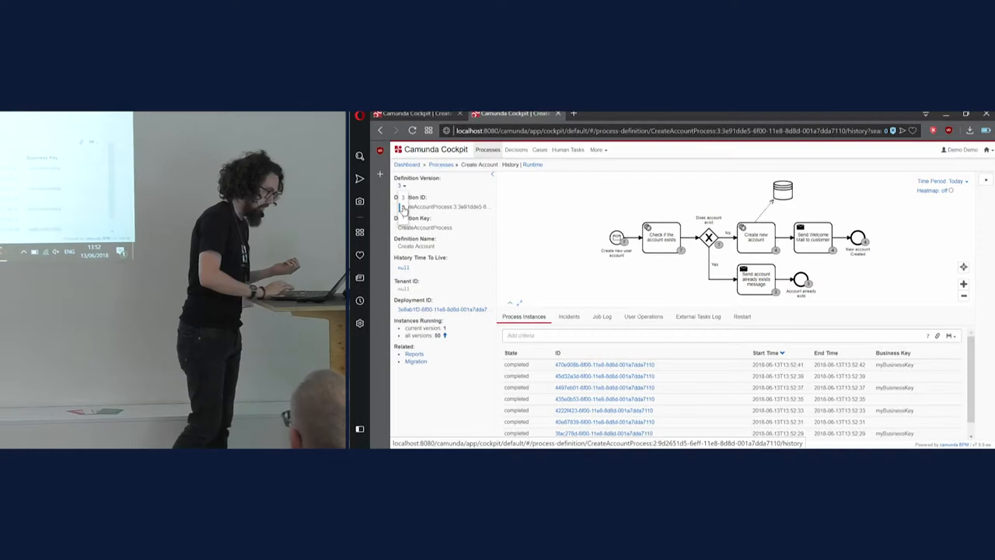
Step: Switch the Create Account definition from History to Runtime to list running instances
{"action": "left_click", "coordinate": [534, 165]}
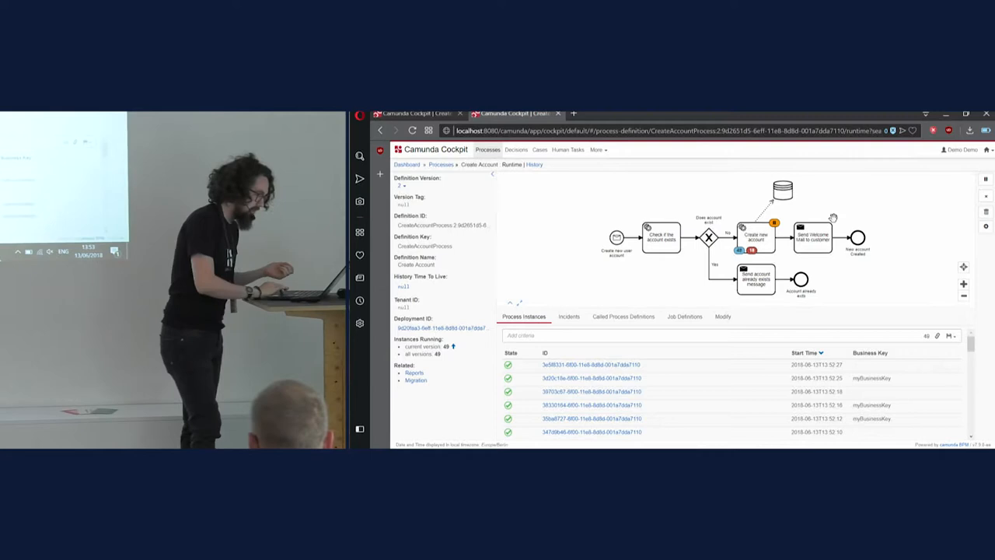
Step: Suspend and then reactivate the Create Account definition so its job definition shows Active
{"action": "left_click", "coordinate": [755, 237]}
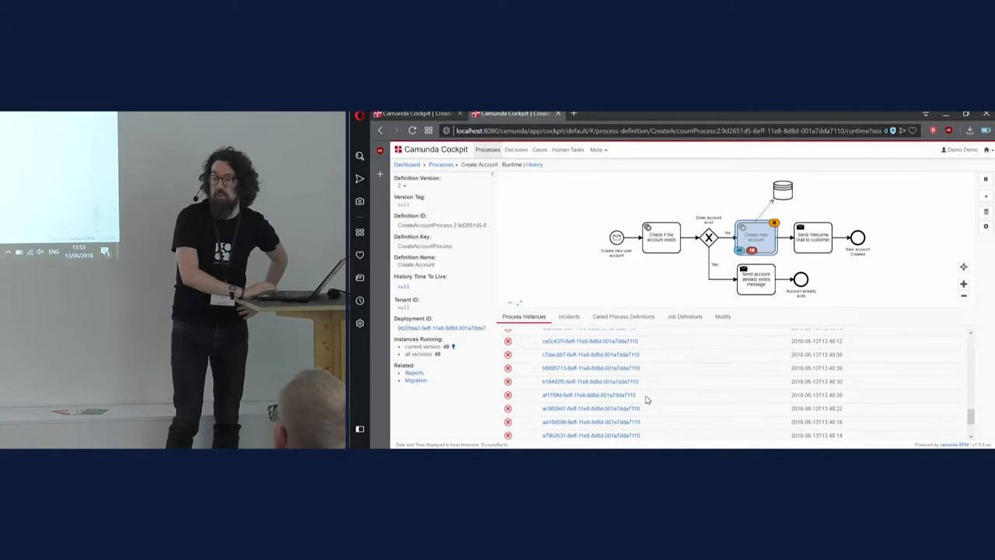
{"action": "left_click", "coordinate": [756, 236]}
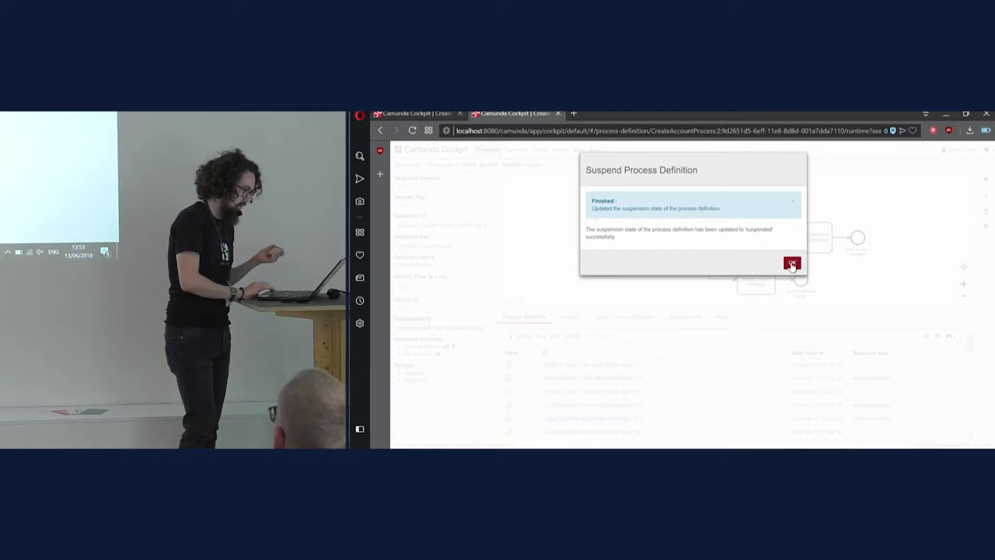
{"action": "left_click", "coordinate": [790, 261]}
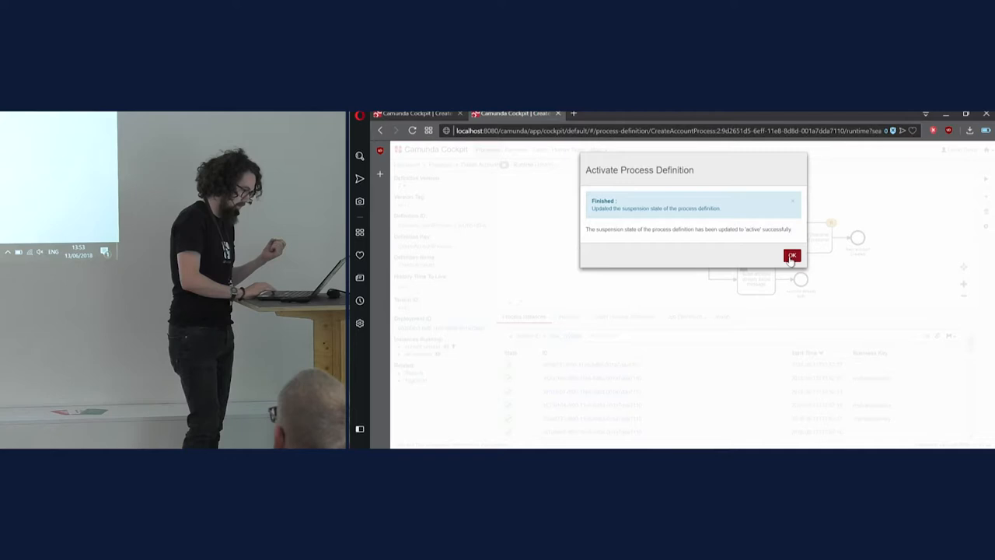
{"action": "left_click", "coordinate": [793, 256]}
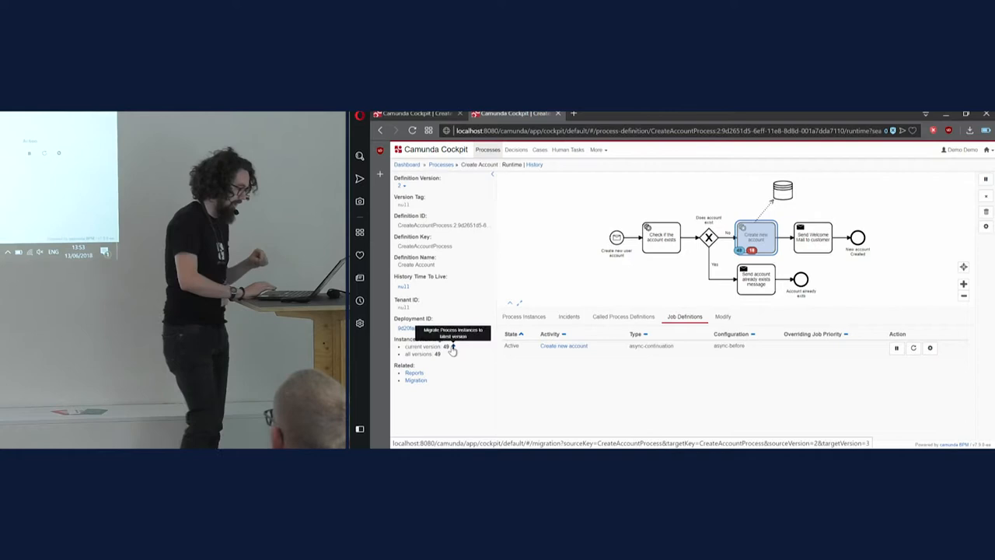
Step: Migrate all filtered Create Account instances to the latest version and execute the migration batch
{"action": "left_click", "coordinate": [415, 380]}
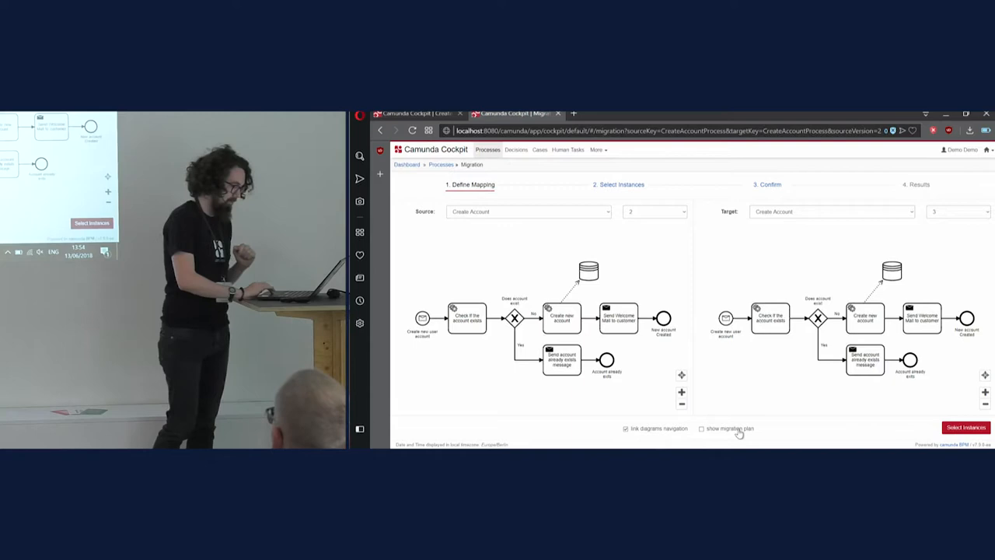
{"action": "left_click", "coordinate": [701, 429]}
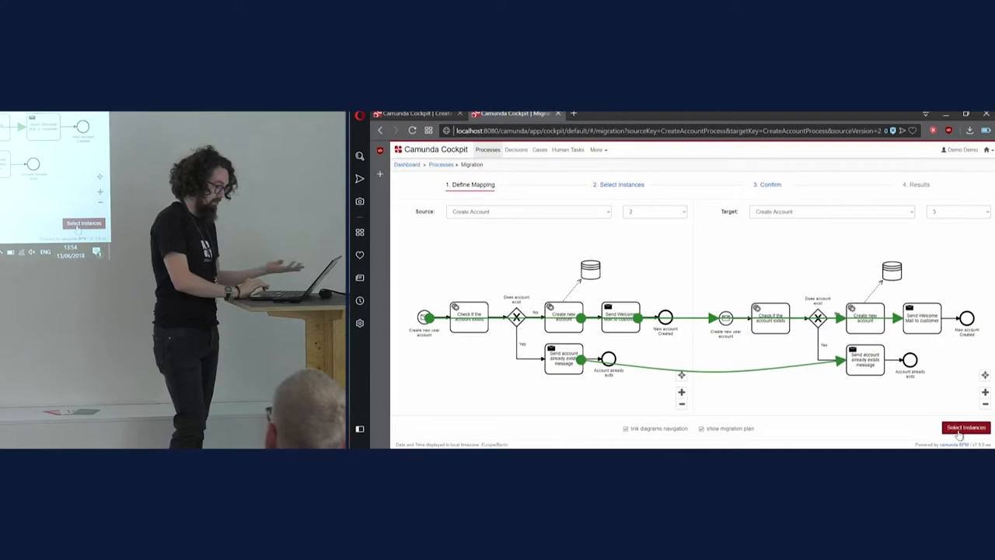
{"action": "left_click", "coordinate": [963, 426]}
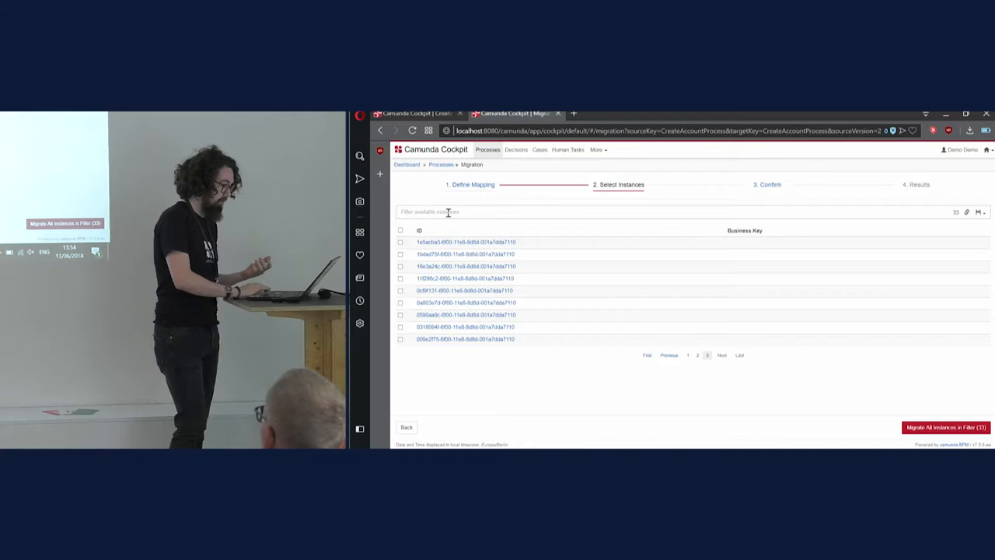
{"action": "left_click", "coordinate": [945, 426]}
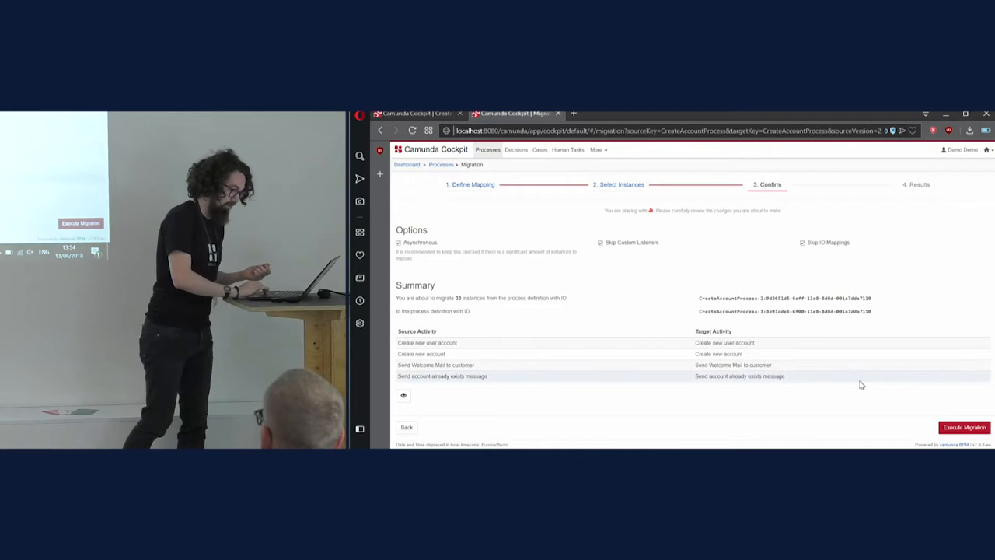
{"action": "left_click", "coordinate": [964, 426]}
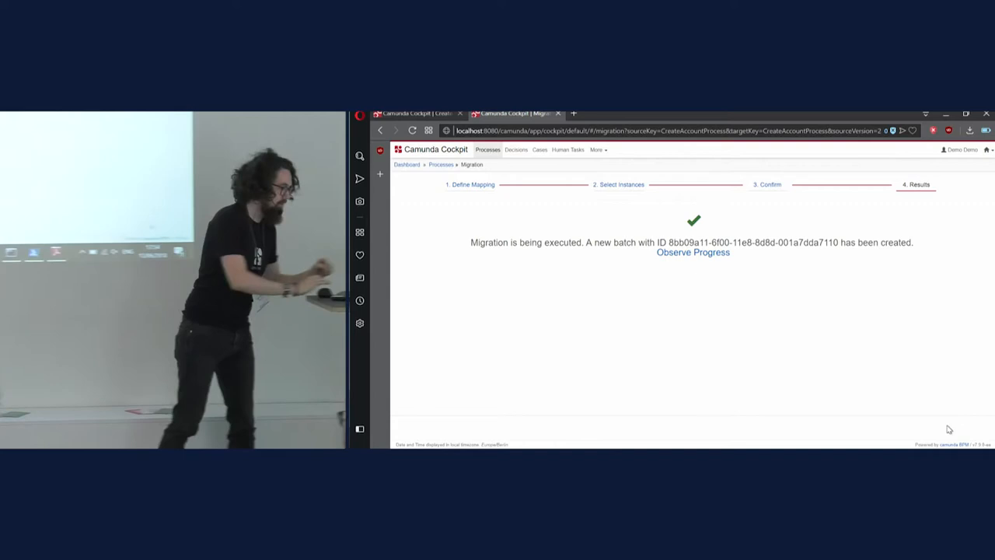
Step: Go to the new Create Account process definition listing its migrated instances with incidents
{"action": "left_click", "coordinate": [692, 252]}
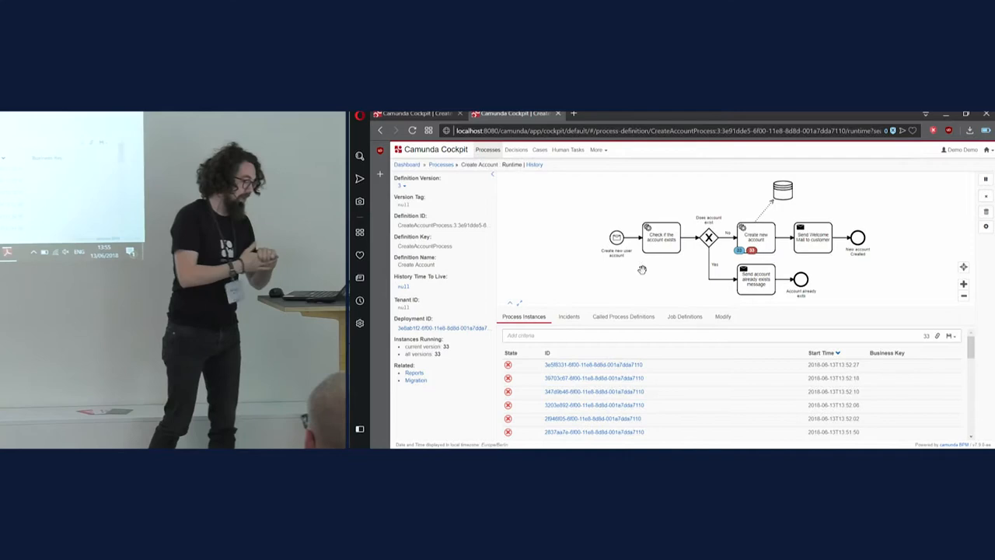
Step: View one migrated instance's failed-job incident at Create new account and show the More menu
{"action": "left_click", "coordinate": [594, 364]}
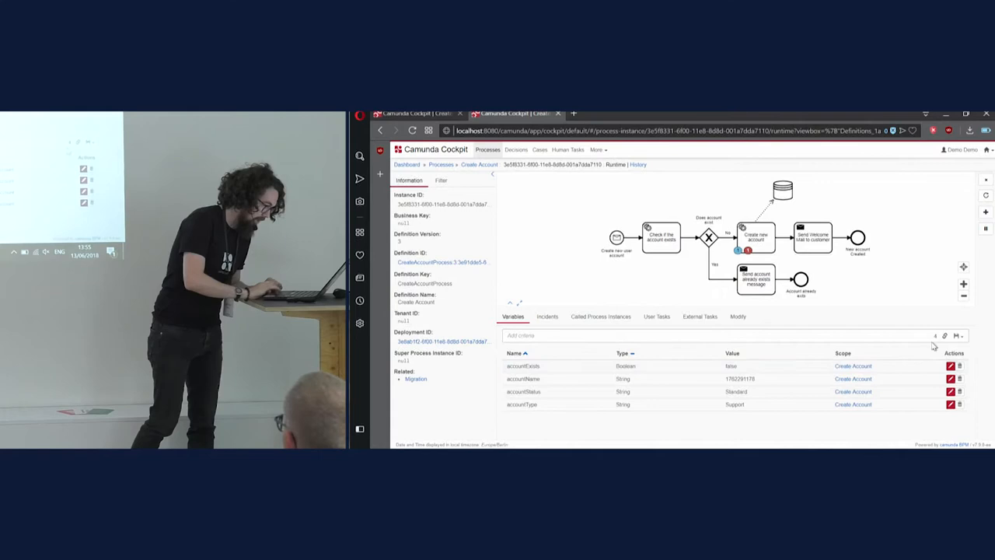
{"action": "left_click", "coordinate": [547, 317]}
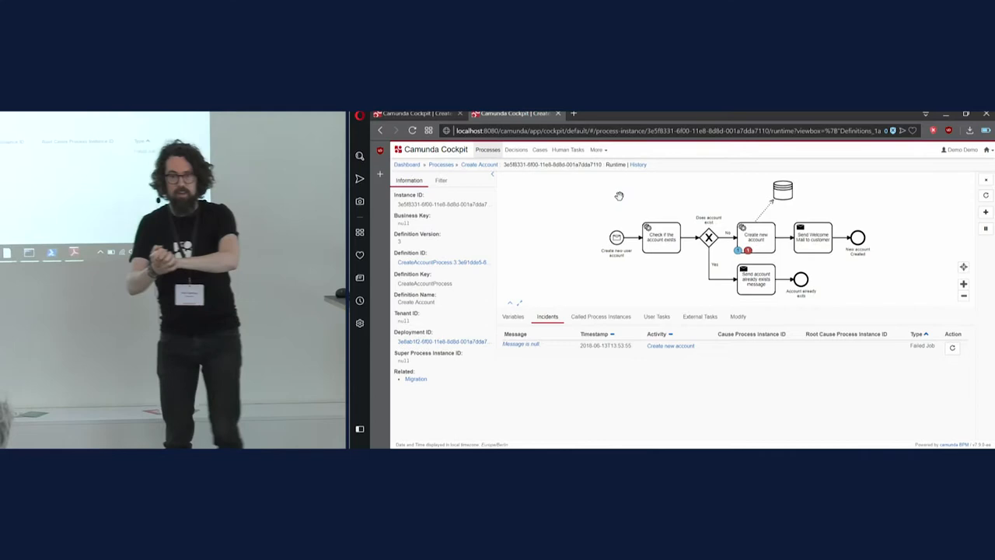
{"action": "left_click", "coordinate": [597, 150]}
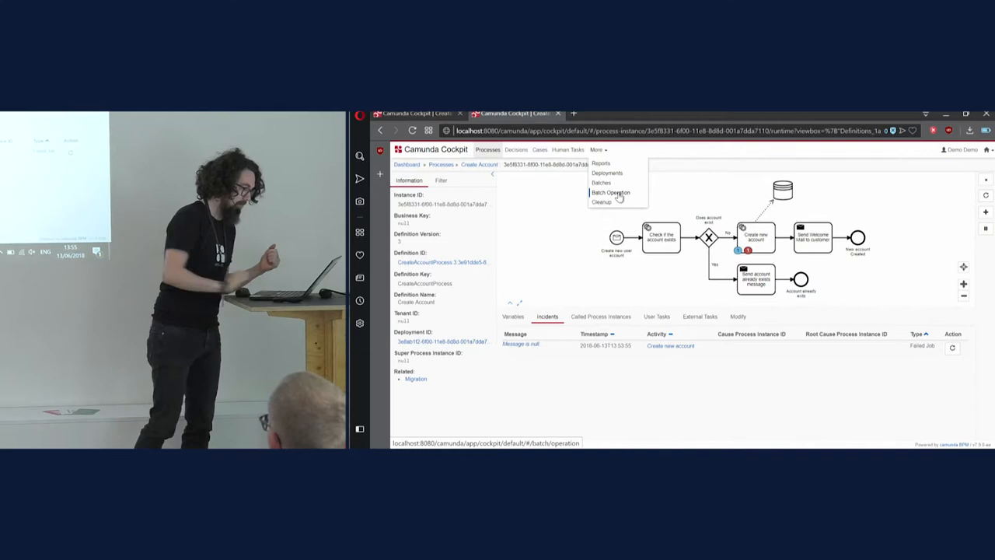
Step: Start a Set retries of jobs batch operation filtered to instances with open incidents
{"action": "left_click", "coordinate": [609, 192]}
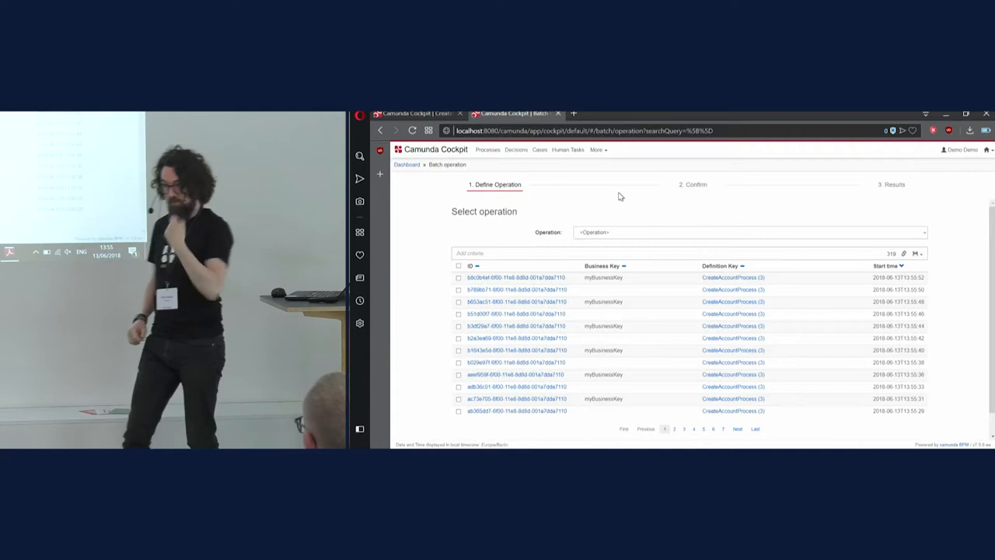
{"action": "left_click", "coordinate": [749, 232]}
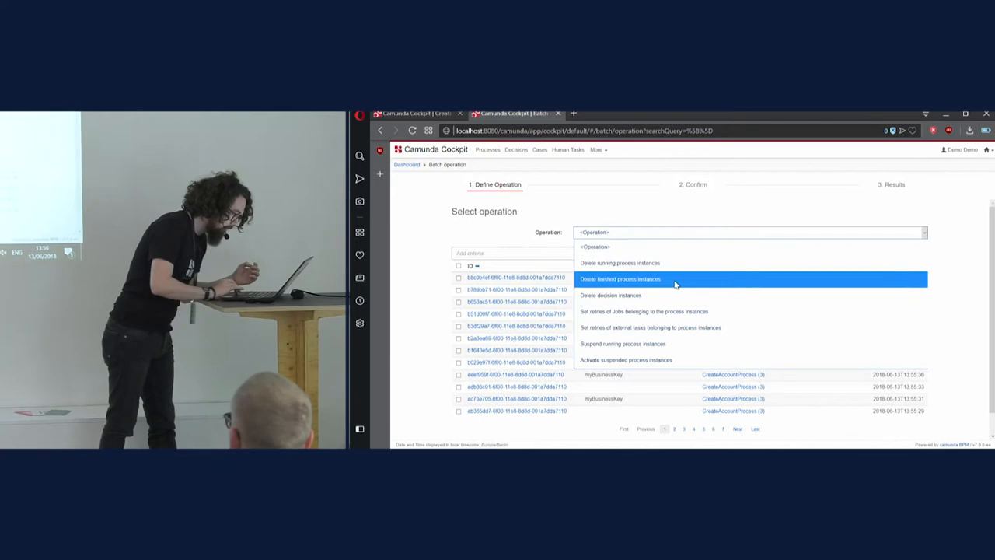
{"action": "left_click", "coordinate": [643, 311]}
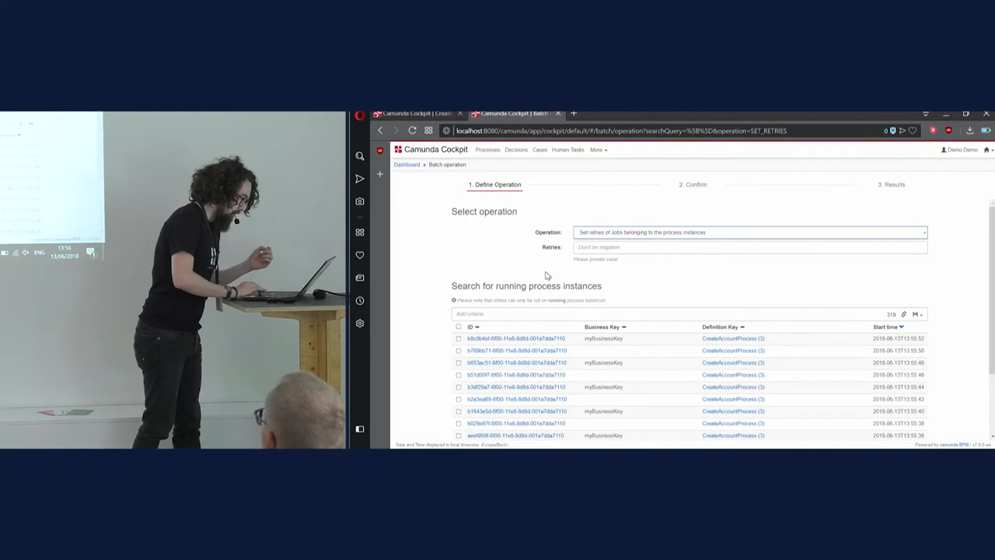
{"action": "left_click", "coordinate": [505, 296]}
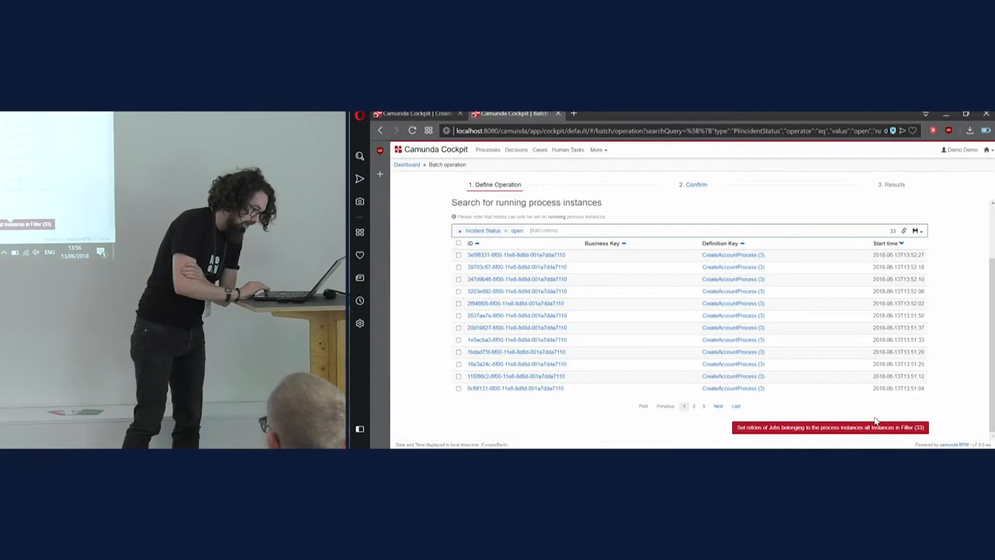
Step: Select all filtered instances and execute the retry batch operation
{"action": "left_click", "coordinate": [830, 426]}
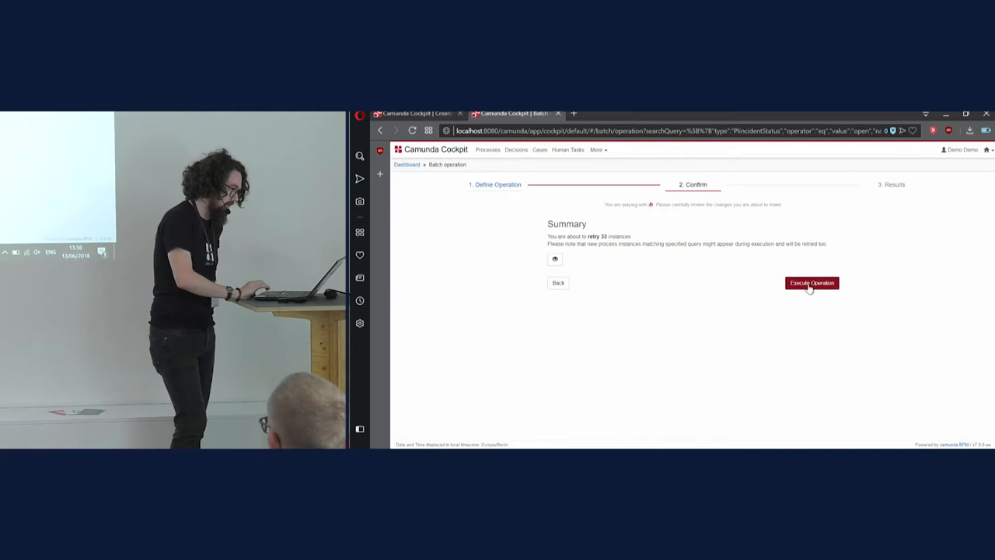
{"action": "left_click", "coordinate": [812, 283]}
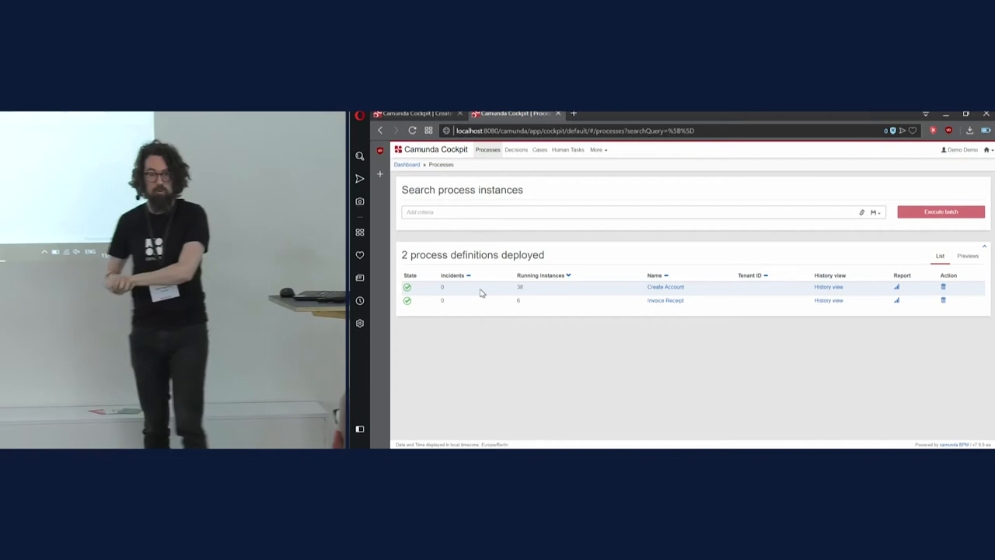
Step: Check the Create Account instances show no incident markers, then go to the email Worker folder
{"action": "left_click", "coordinate": [414, 131]}
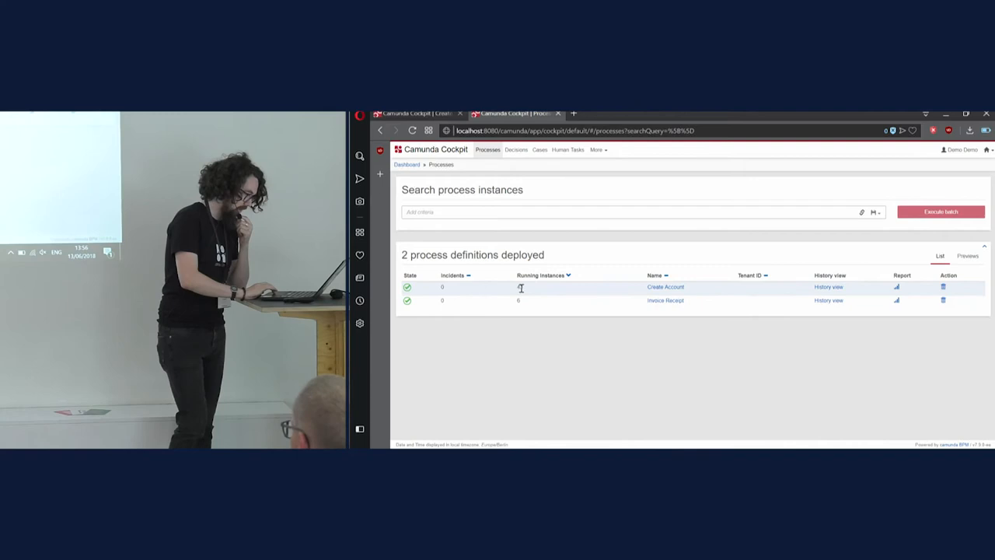
{"action": "left_click", "coordinate": [666, 286]}
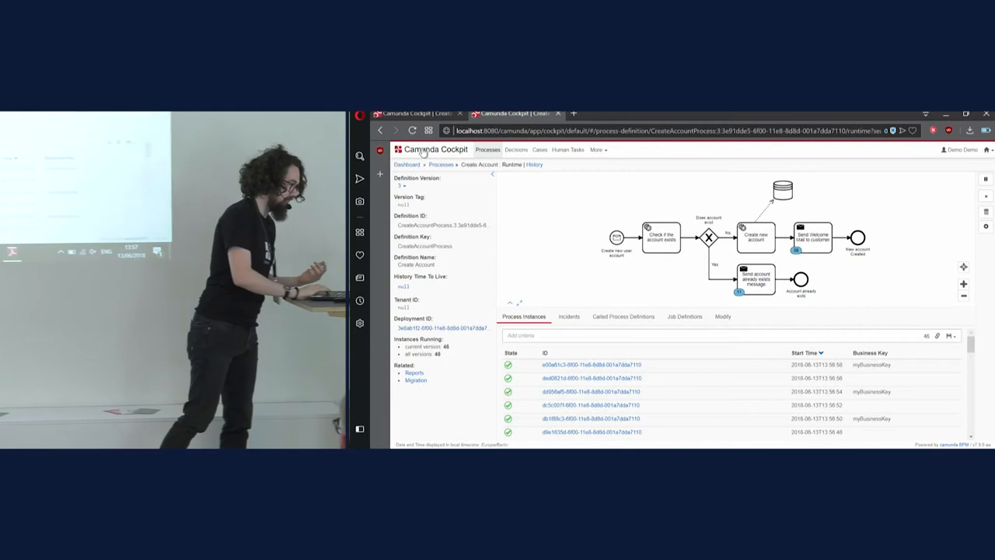
{"action": "left_click", "coordinate": [414, 131]}
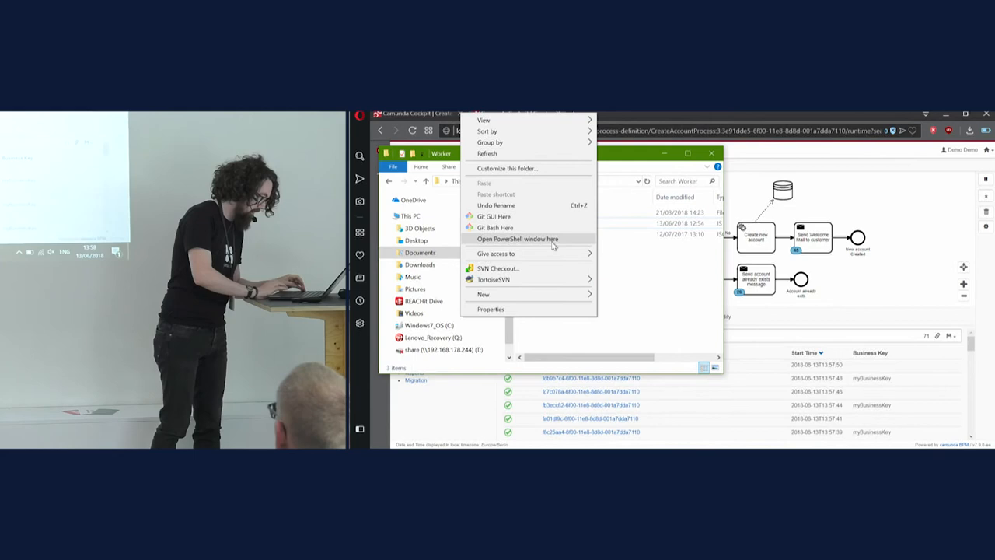
Step: Run node .\index.js in the Worker folder and refresh Cockpit to confirm no running instances remain
{"action": "left_click", "coordinate": [518, 239]}
{"action": "type", "text": "node .\\index.js"}
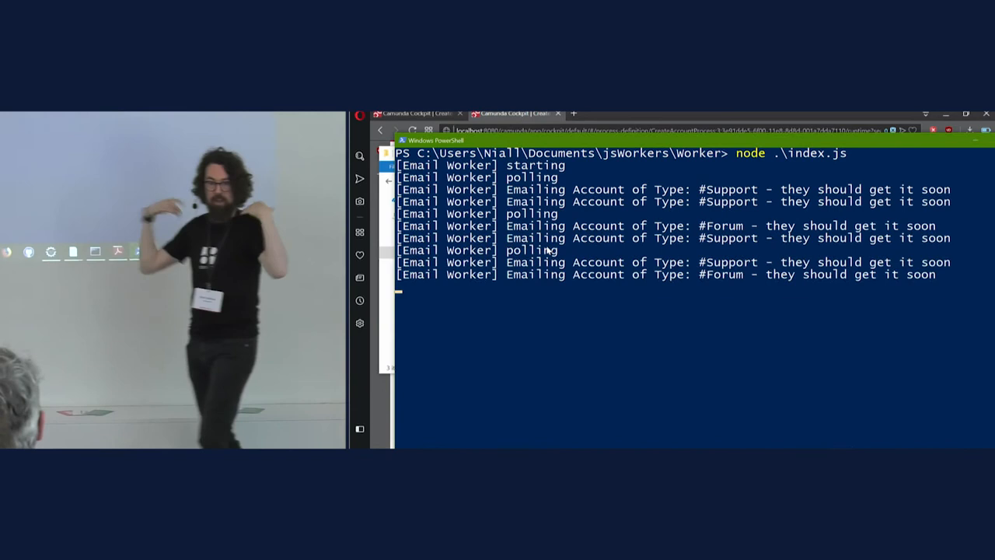
{"action": "key", "text": "alt+tab"}
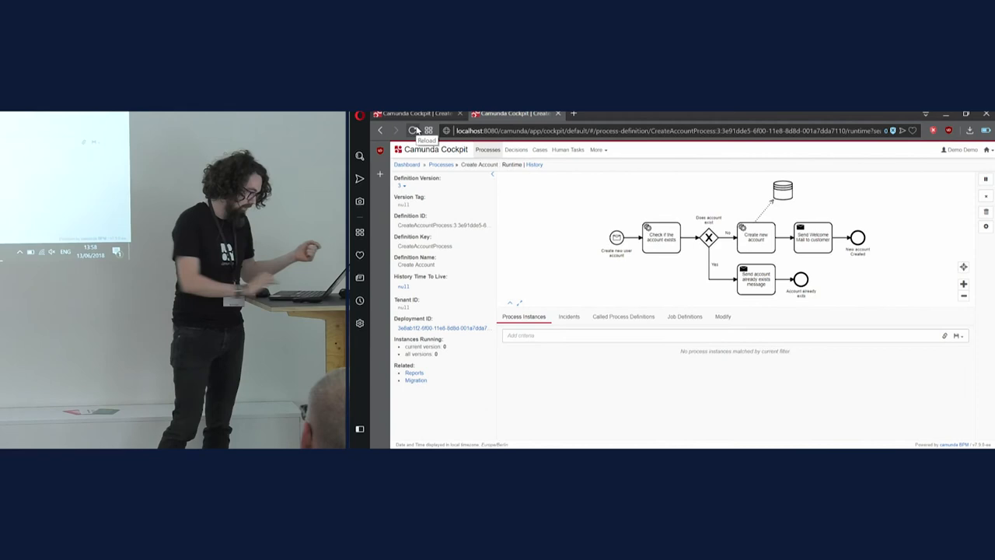
{"action": "left_click", "coordinate": [534, 165]}
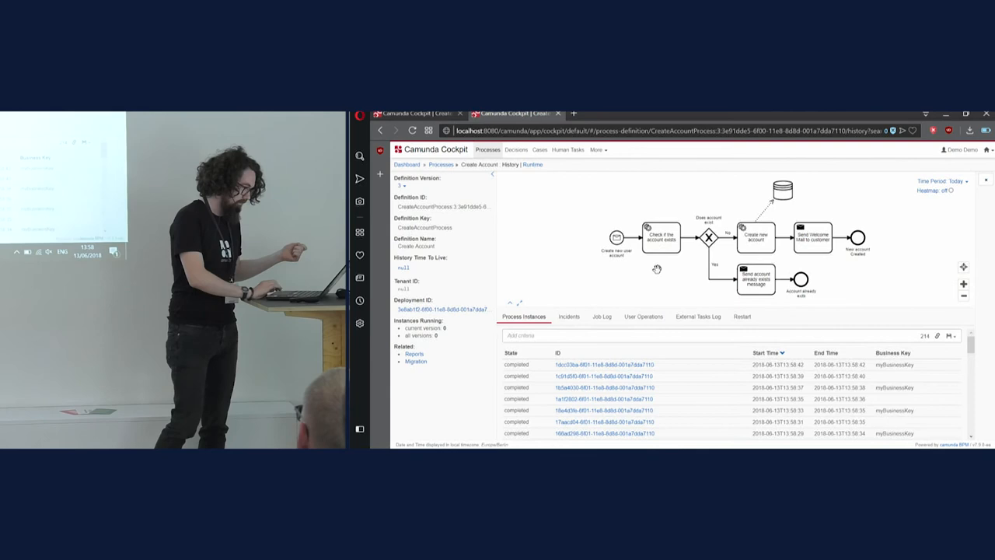